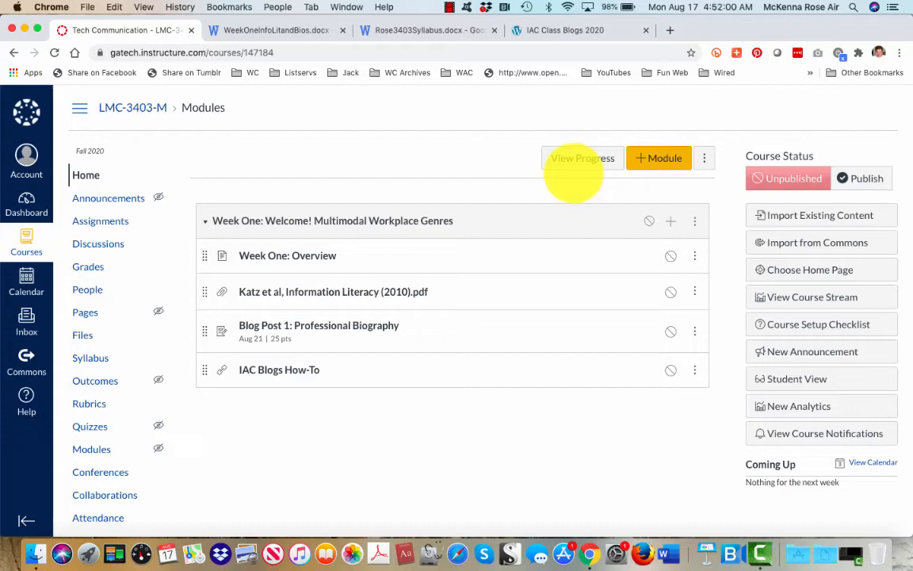
mouse_move(471, 402)
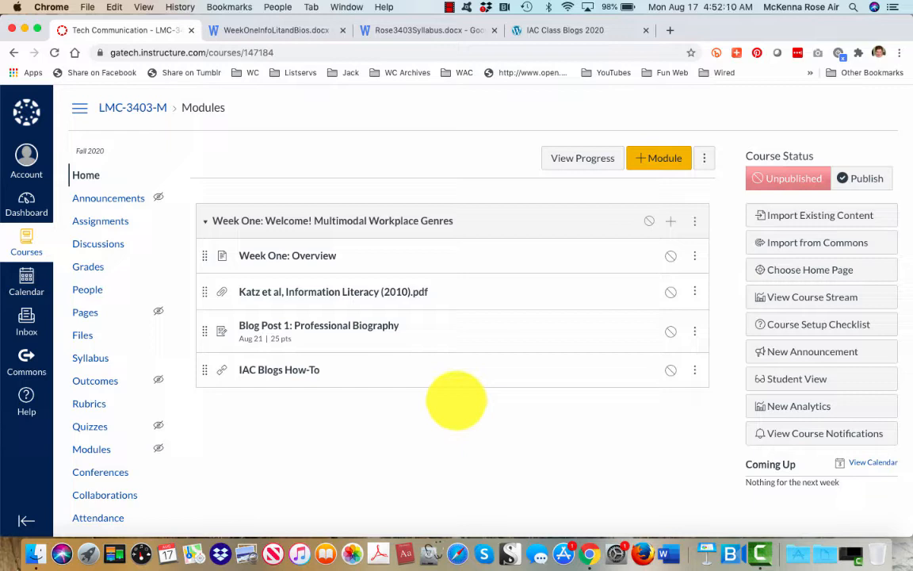
mouse_move(83, 335)
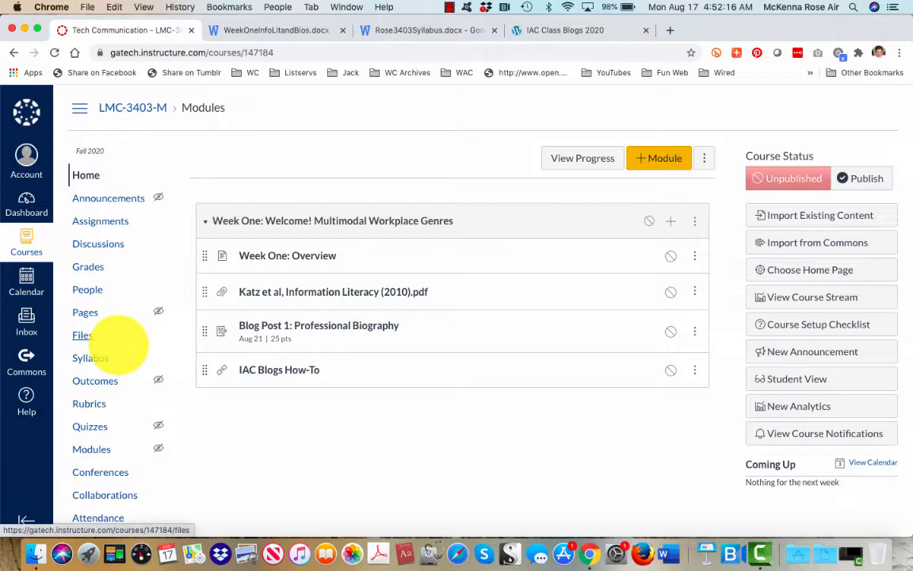
Open the Rose3403Syllabus.docx syllabus and read down to the Course Description.
click(90, 357)
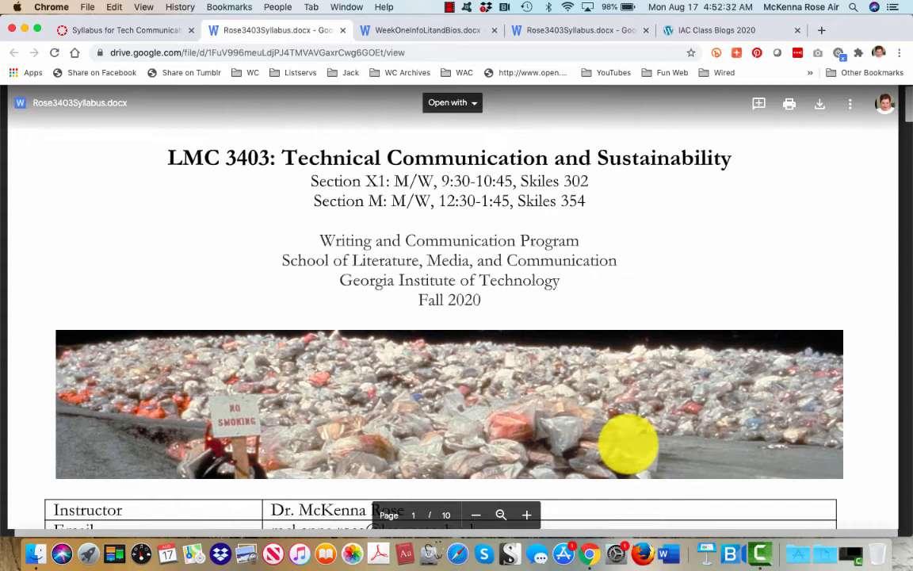
scroll(down, 3)
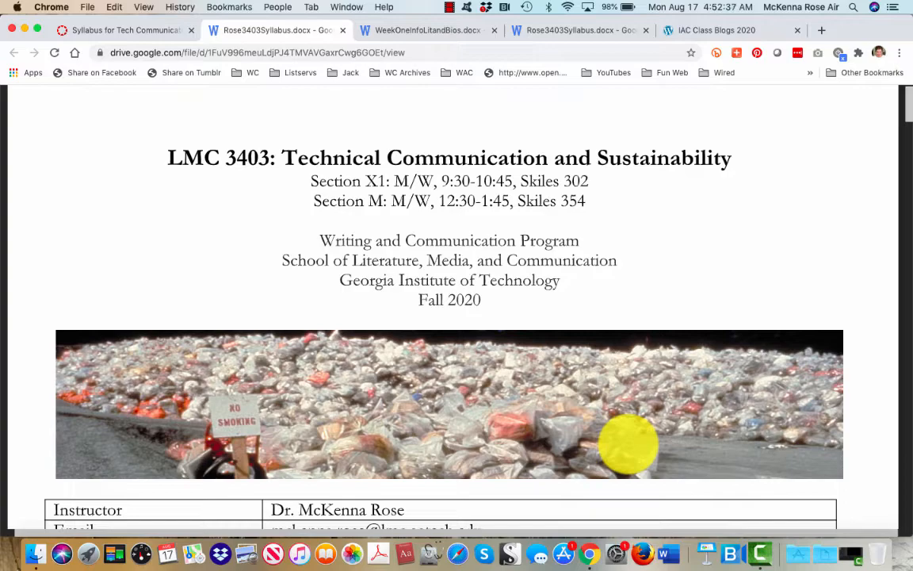
scroll(down, 3)
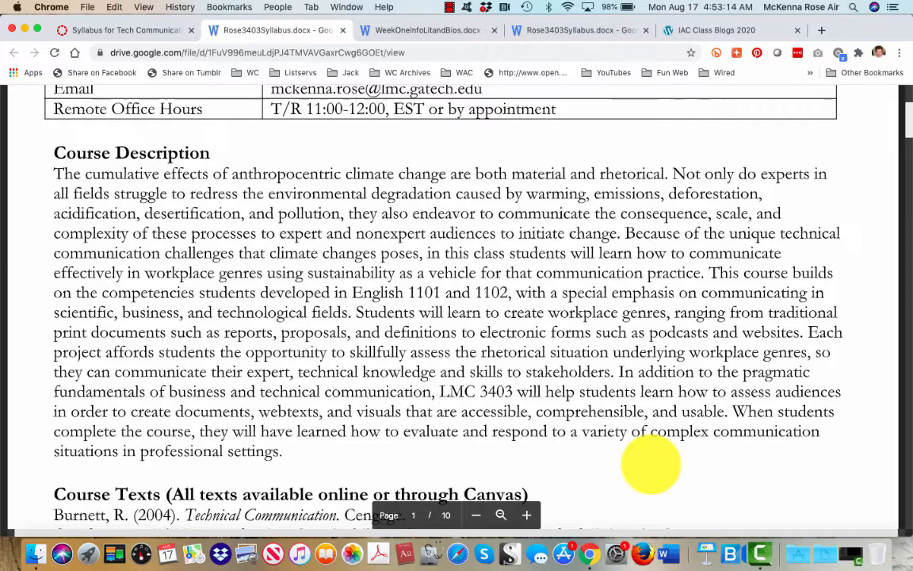
Read through Course Texts and the Course Goals table to reach the Assignment Sequence.
scroll(down, 3)
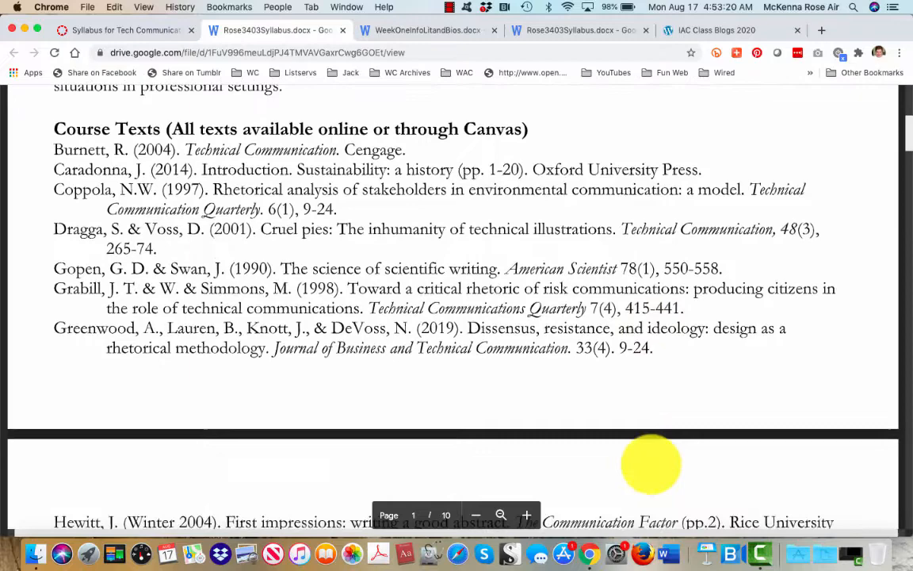
scroll(down, 3)
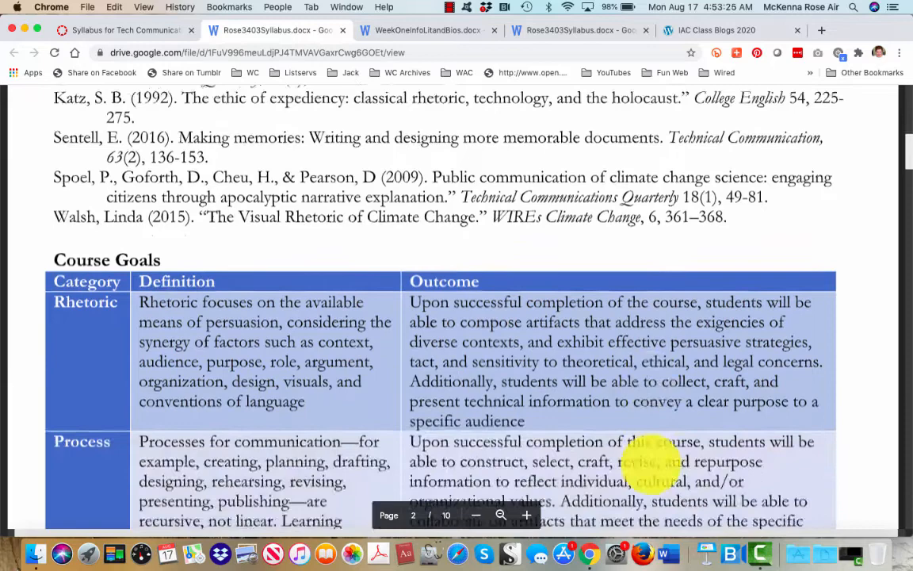
scroll(down, 3)
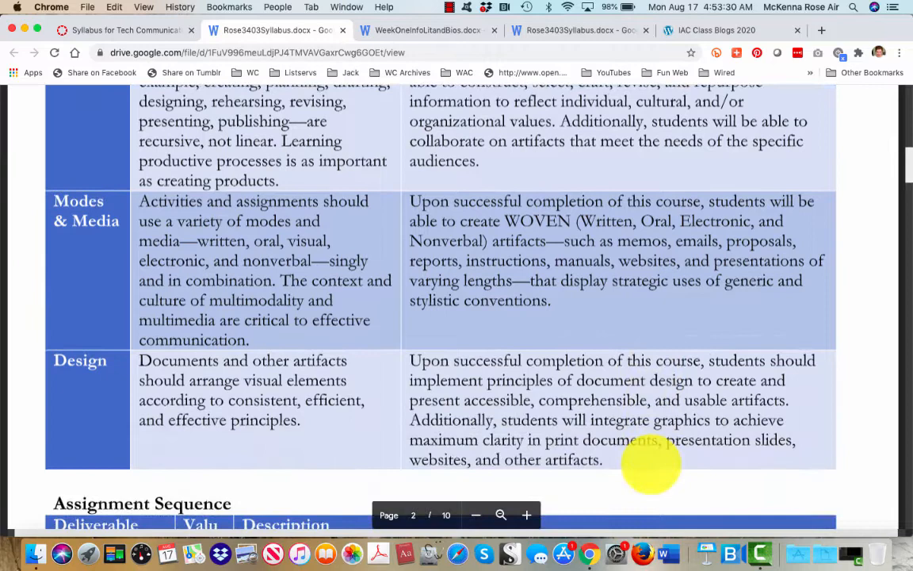
scroll(down, 3)
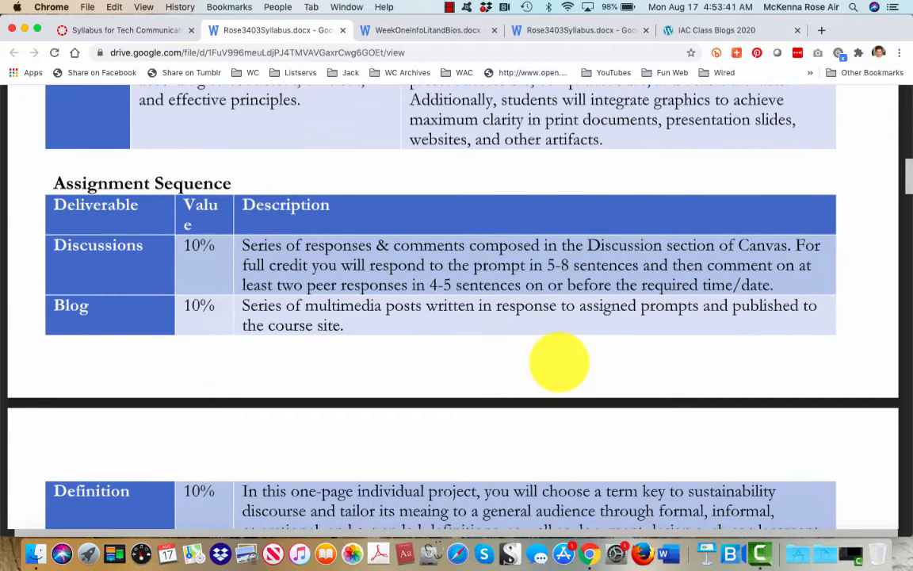
Read the Definition, Proposal, Team Website and Usability Report assignment rows.
scroll(down, 3)
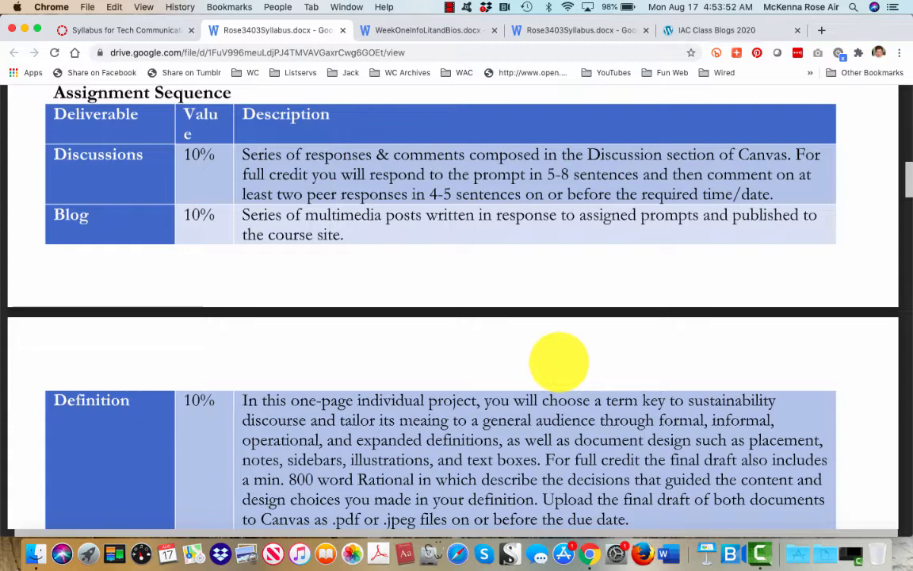
scroll(down, 3)
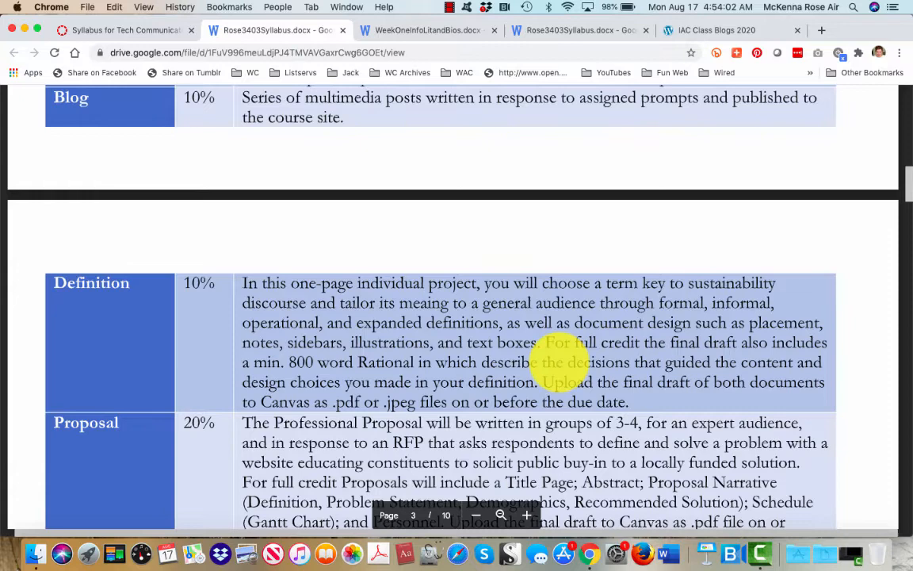
scroll(down, 3)
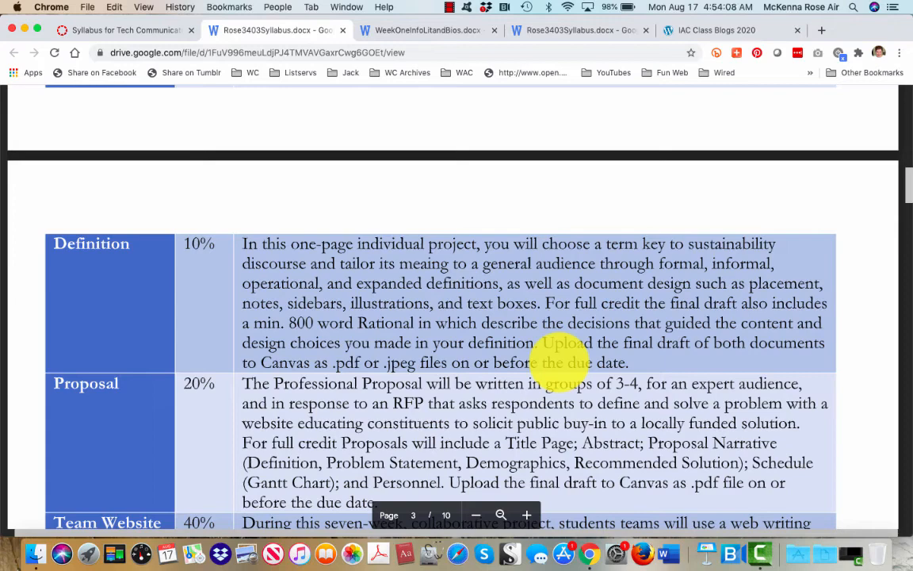
scroll(down, 3)
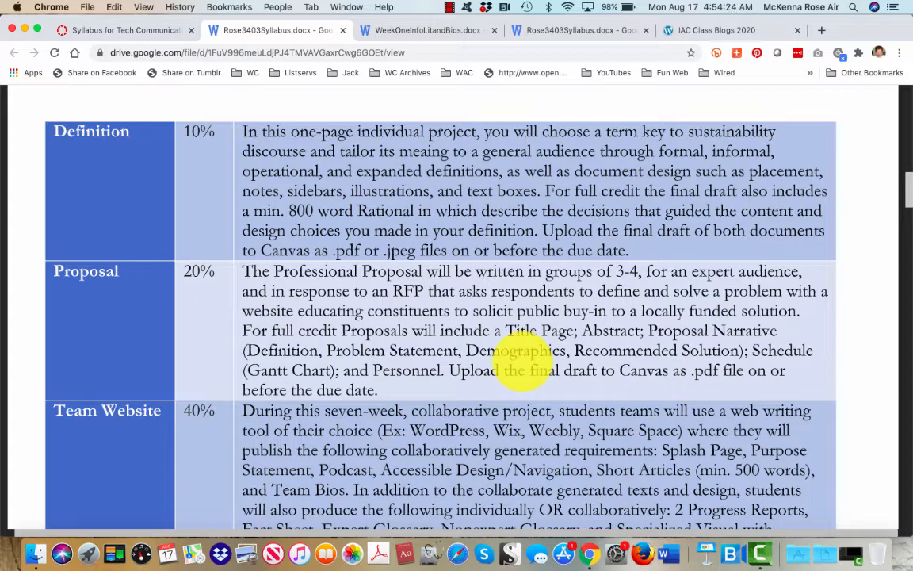
scroll(down, 3)
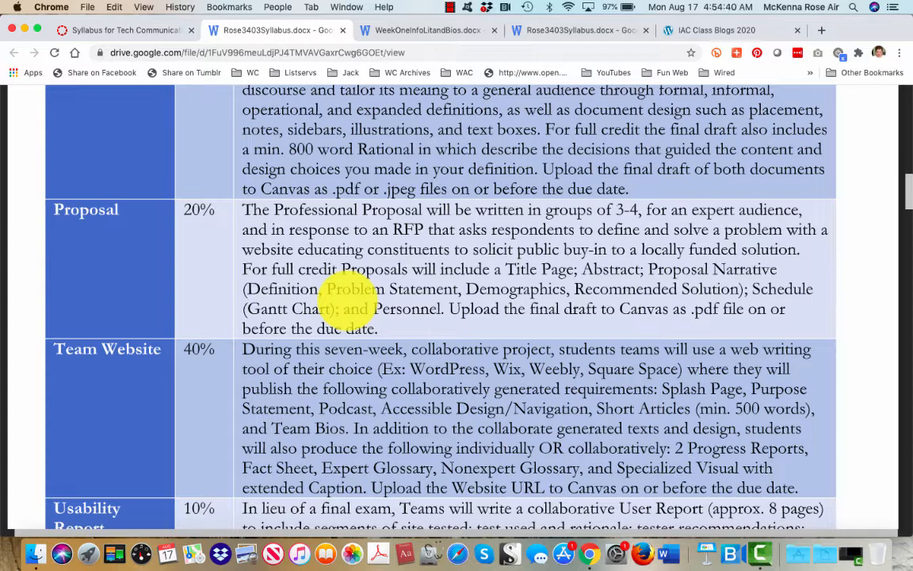
scroll(down, 3)
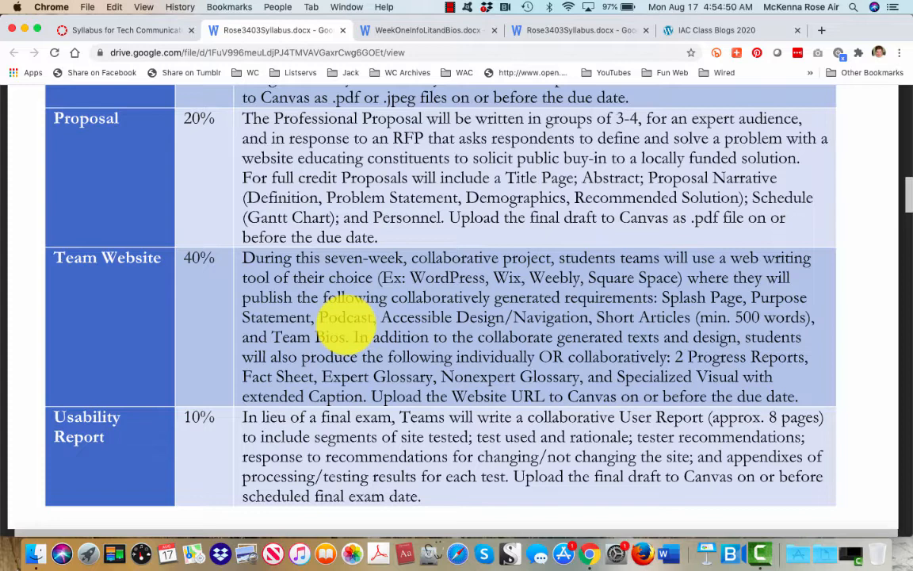
mouse_move(447, 357)
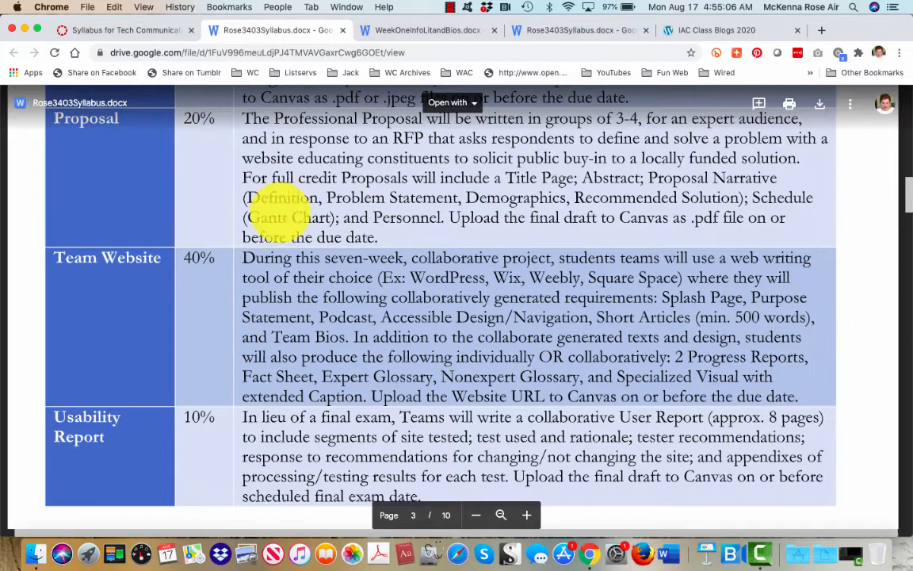
scroll(down, 3)
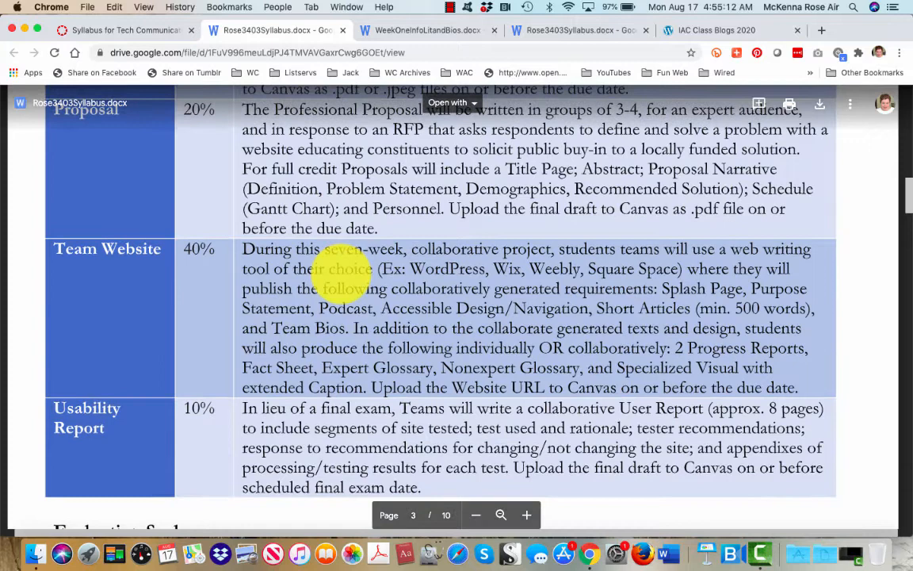
scroll(down, 3)
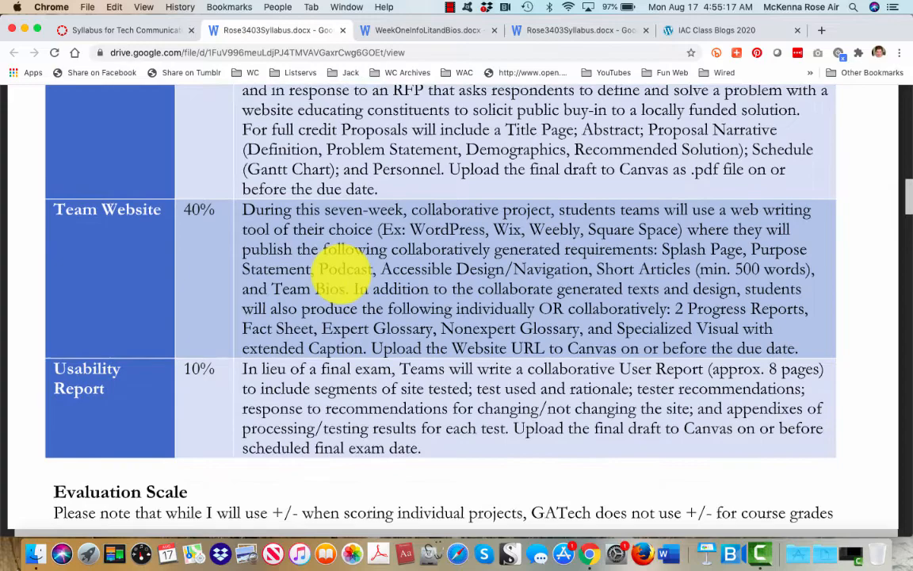
Browse the syllabus calendar through Week Ten, then return to the Canvas Modules page.
scroll(down, 3)
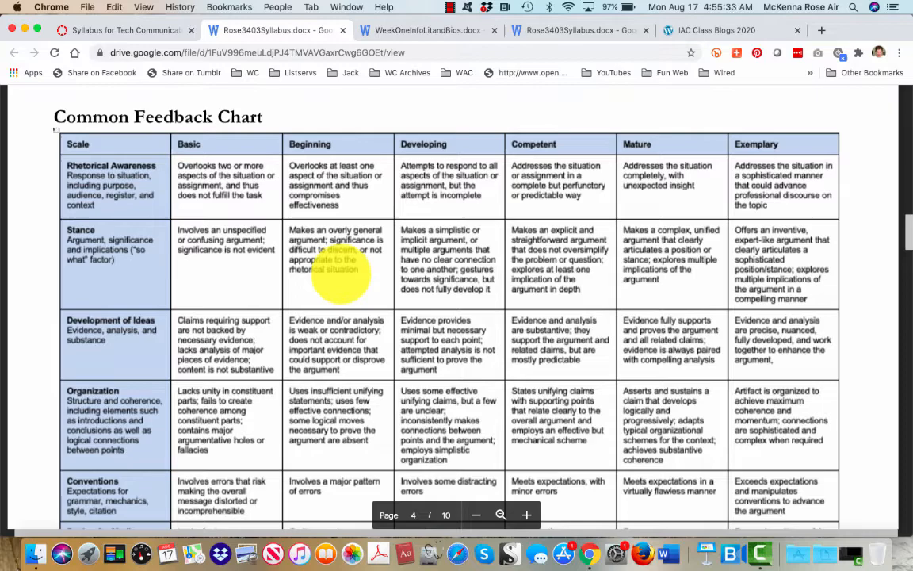
scroll(down, 3)
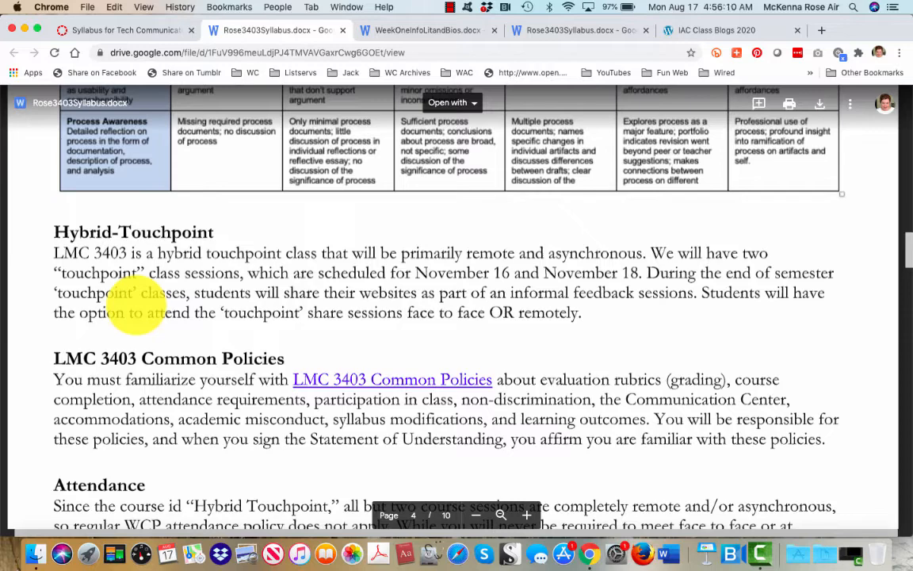
scroll(down, 3)
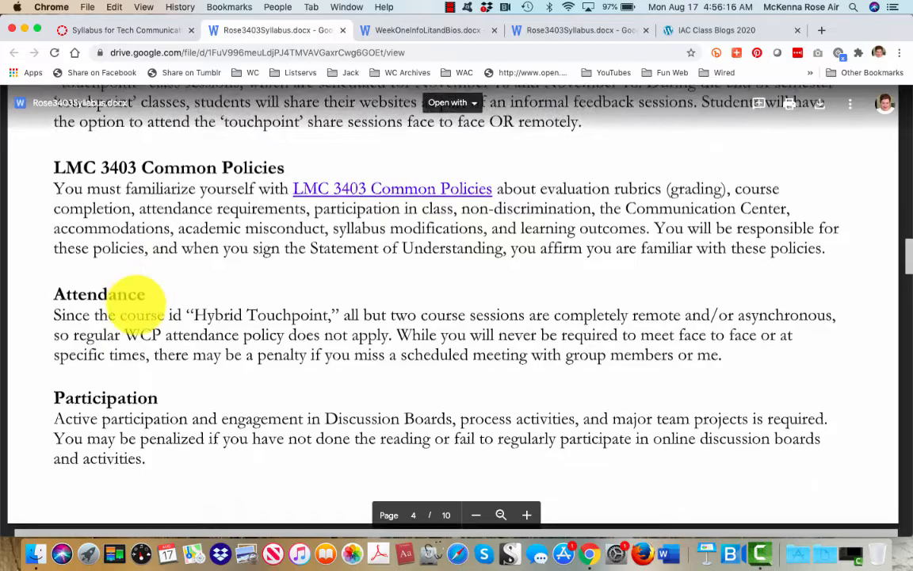
scroll(down, 3)
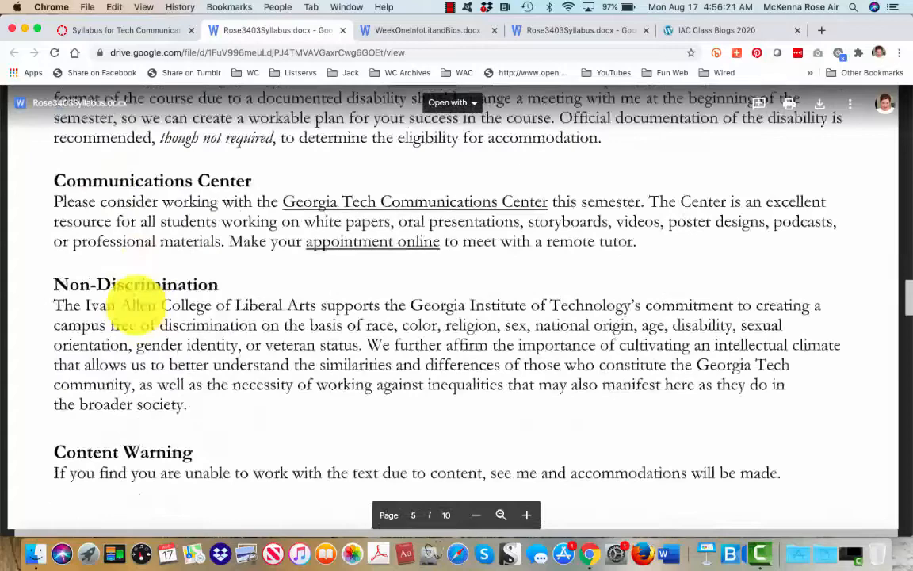
scroll(down, 3)
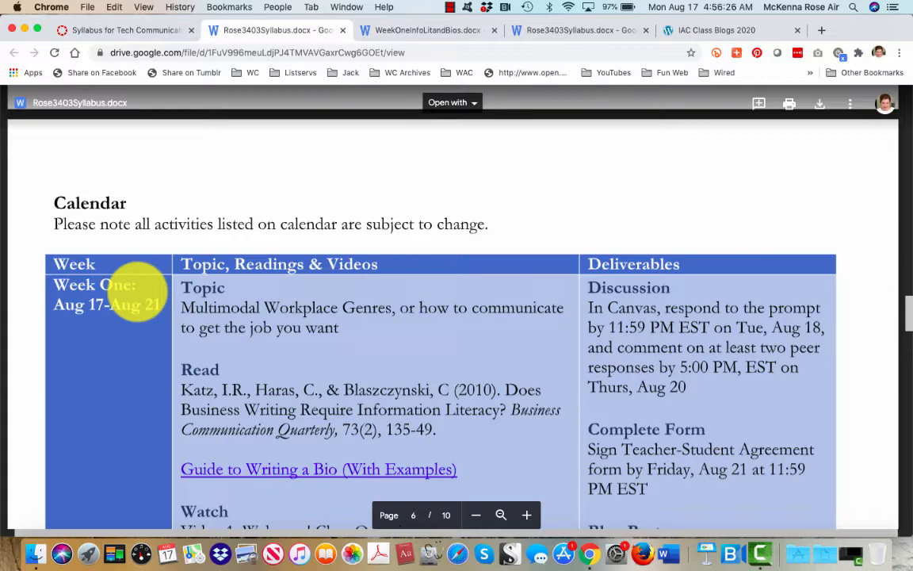
scroll(down, 3)
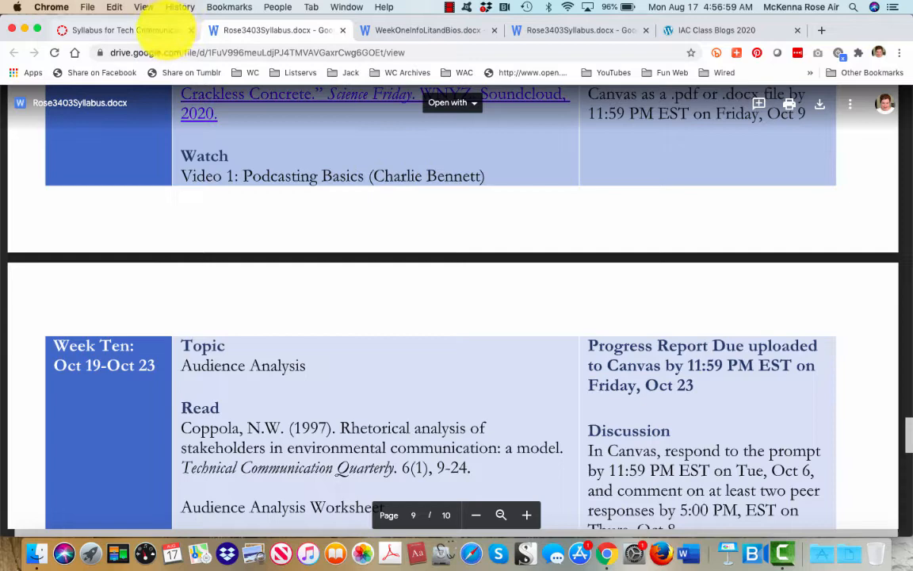
click(119, 29)
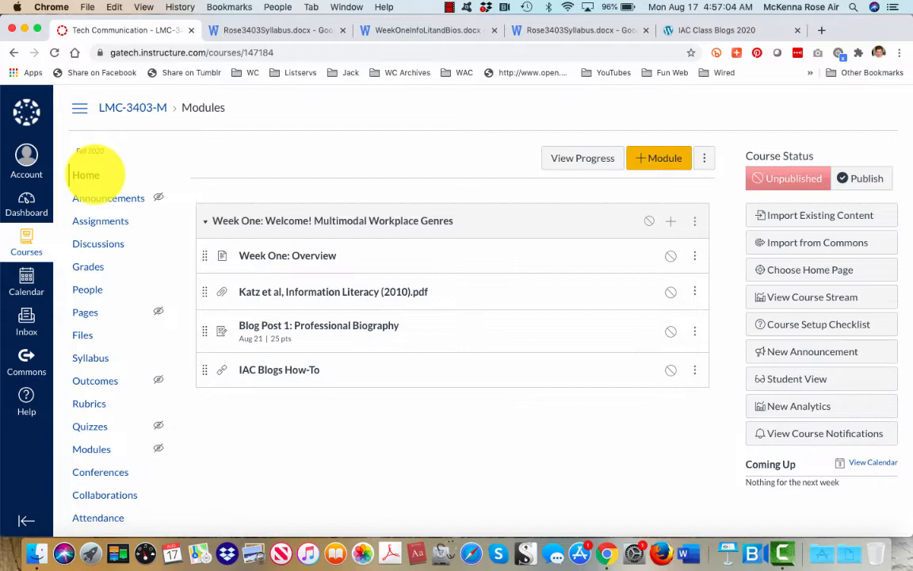
Open Week One: Overview and read the WeekOneInfoLitandBios doc to Work for Week 1.
click(287, 255)
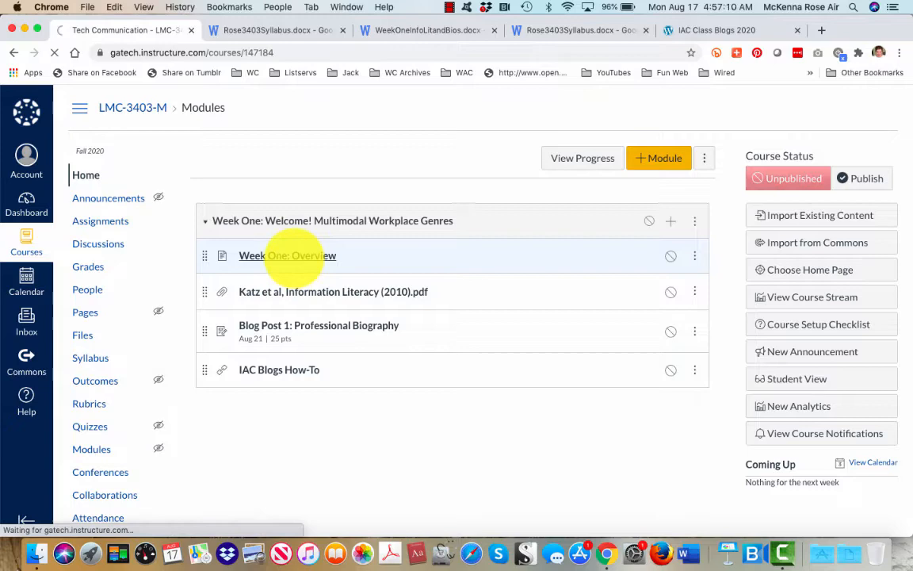
click(287, 255)
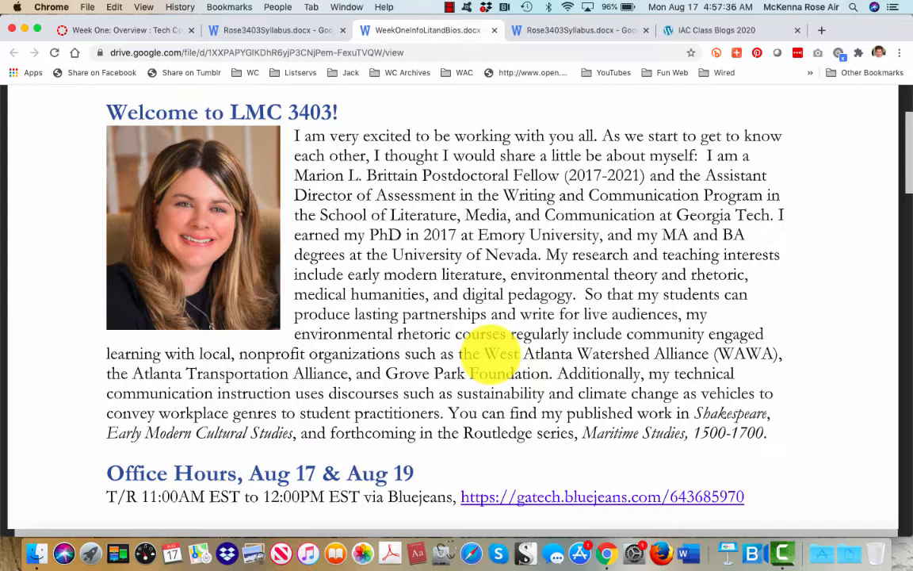
scroll(down, 3)
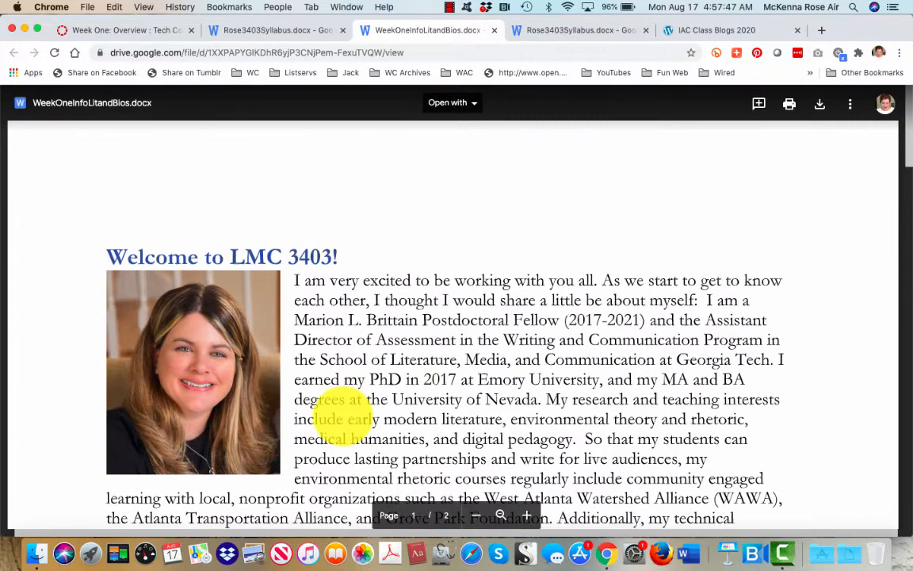
scroll(down, 3)
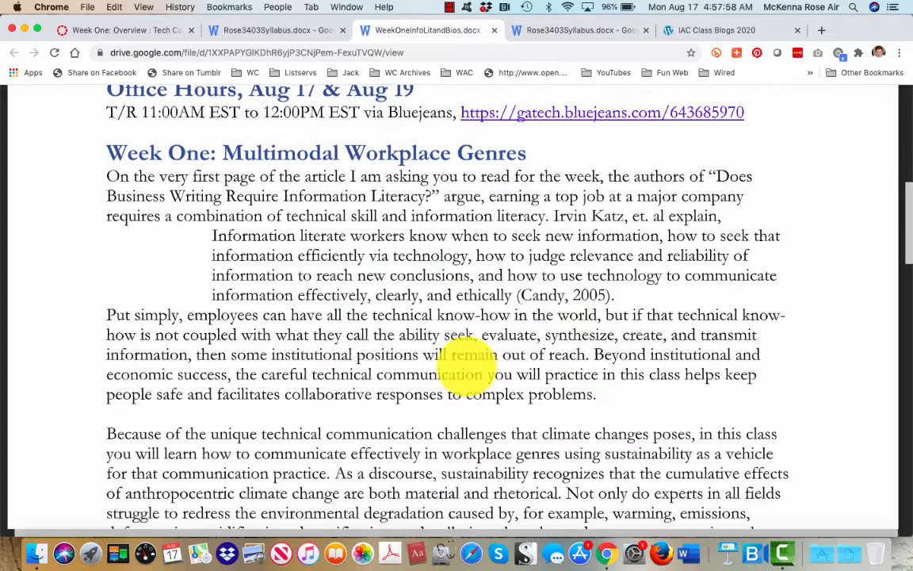
scroll(down, 3)
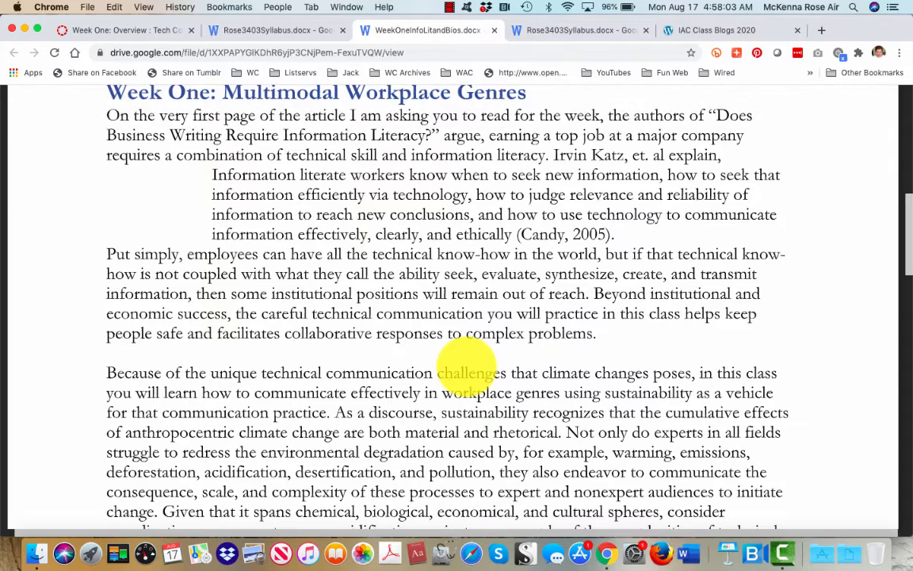
scroll(down, 3)
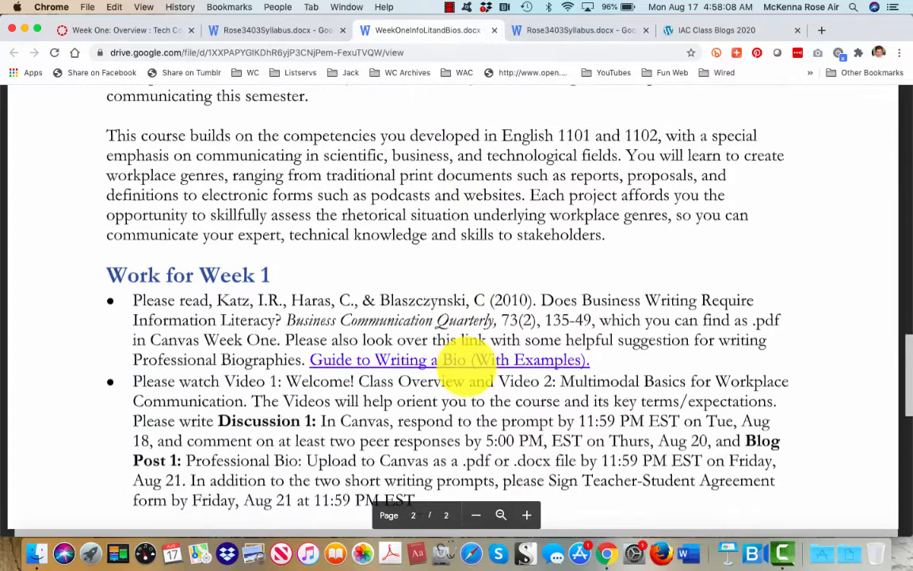
scroll(down, 3)
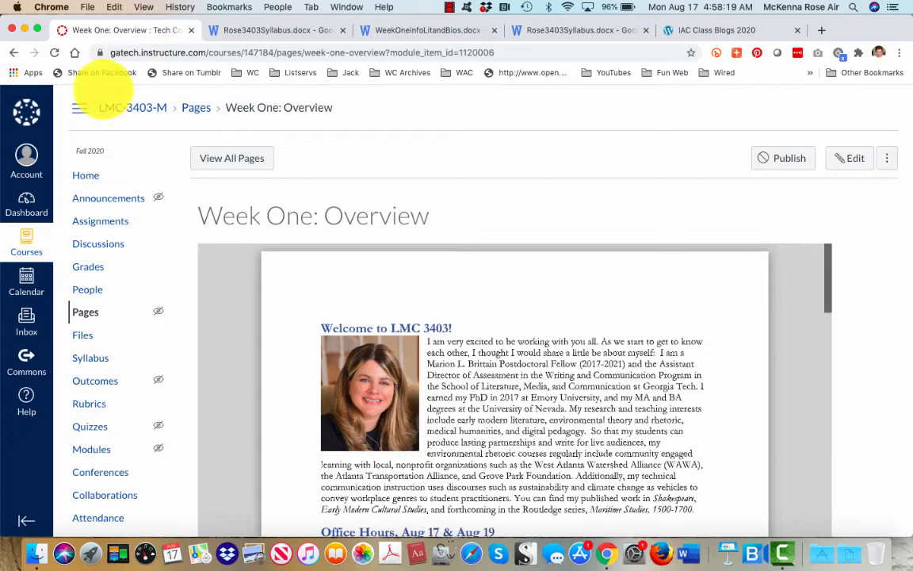
Read the D1: Sustainability at Work directions and prompt, then go back to Modules.
click(98, 243)
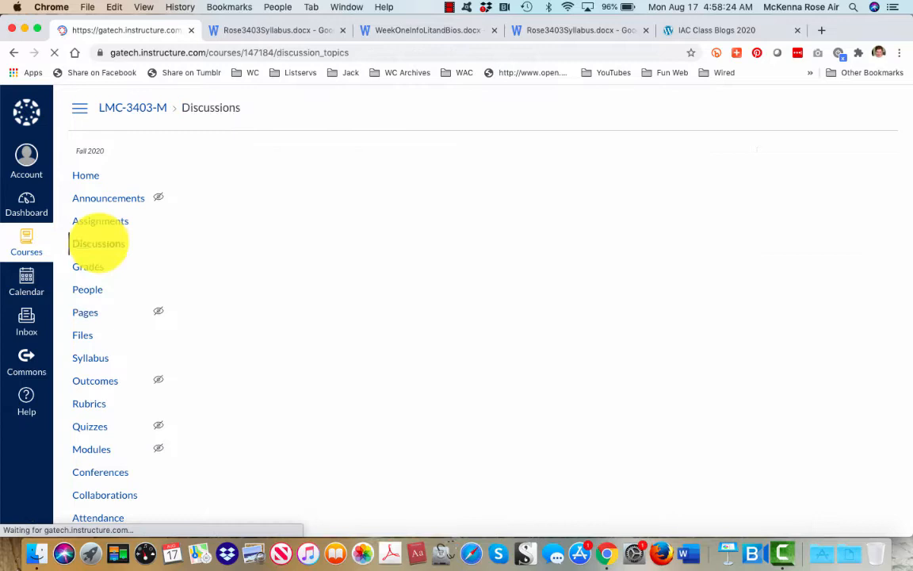
click(98, 243)
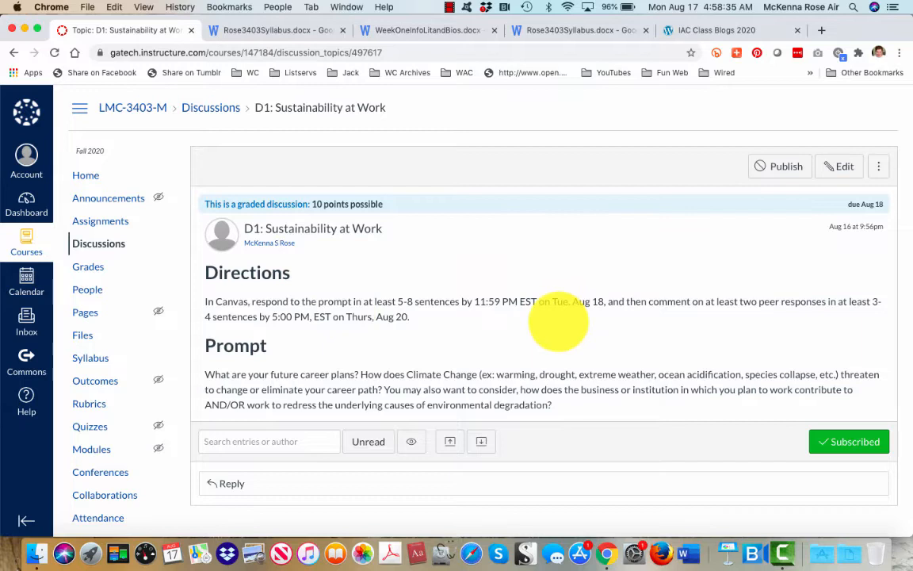
scroll(down, 3)
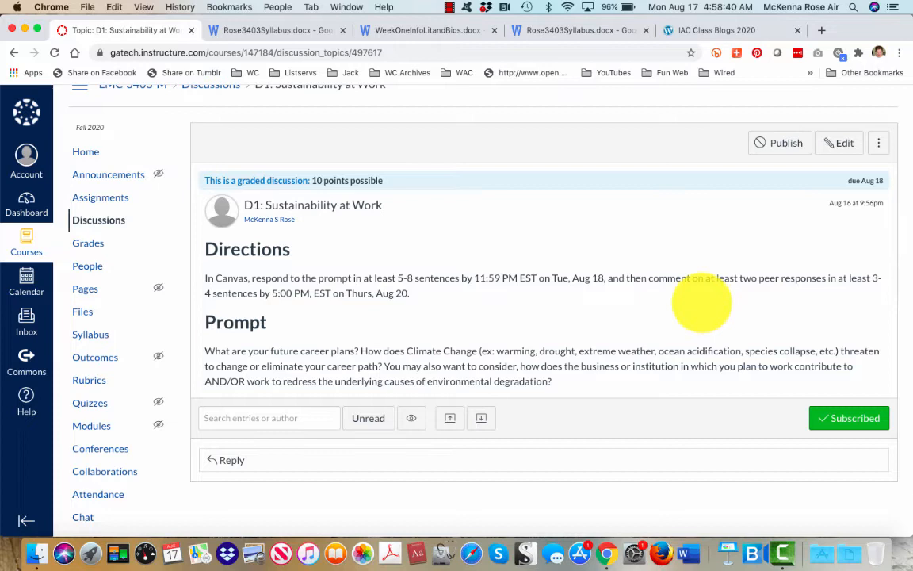
mouse_move(444, 323)
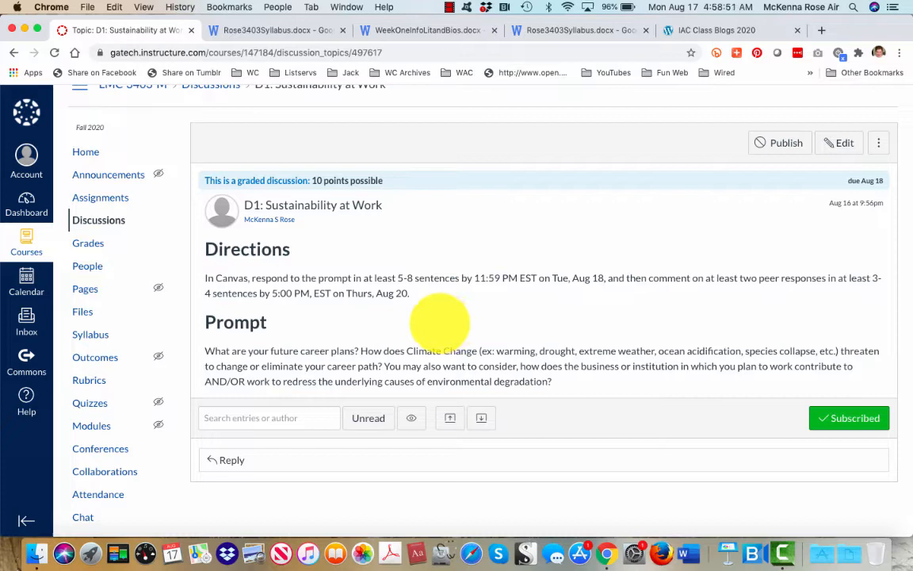
click(85, 152)
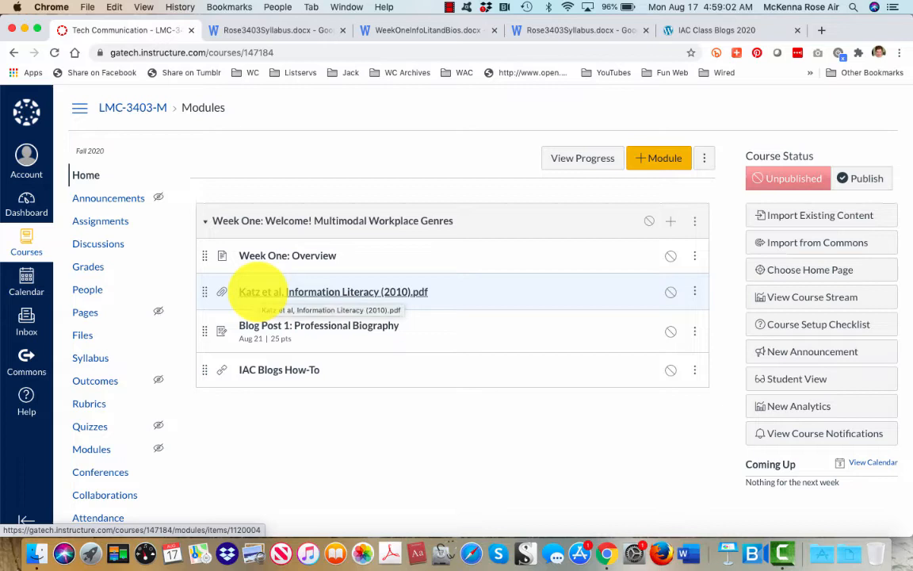
Read the Blog Post 1: Professional Biography assignment through to its Submission details.
click(357, 291)
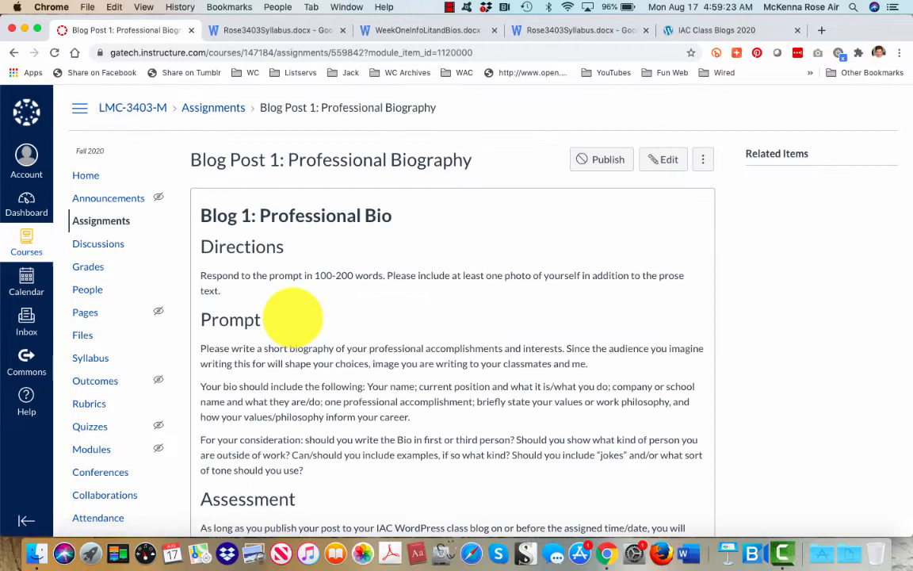
scroll(down, 3)
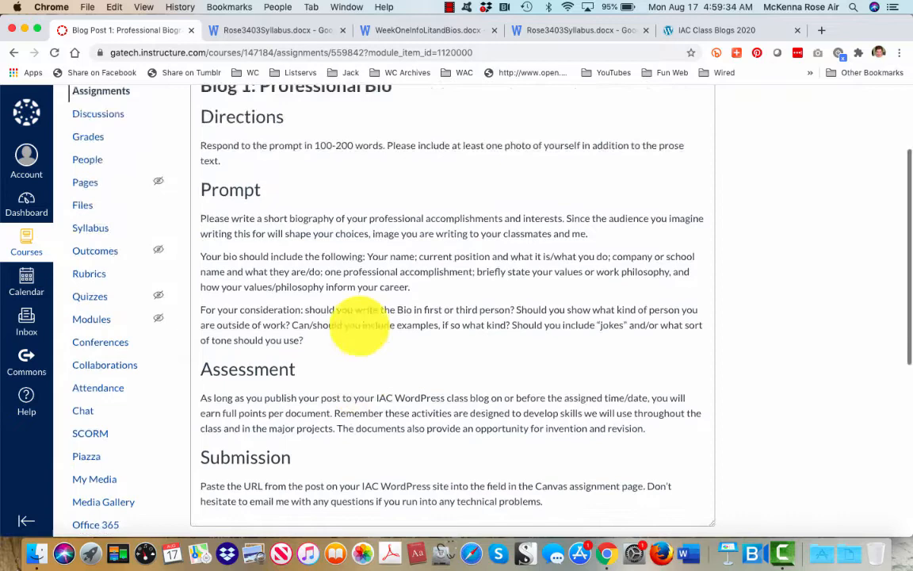
scroll(down, 3)
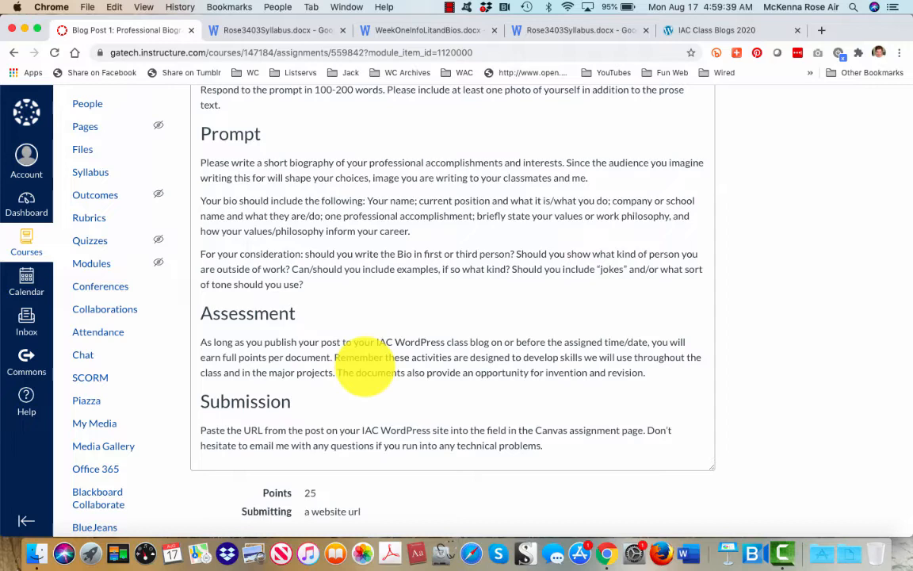
scroll(down, 3)
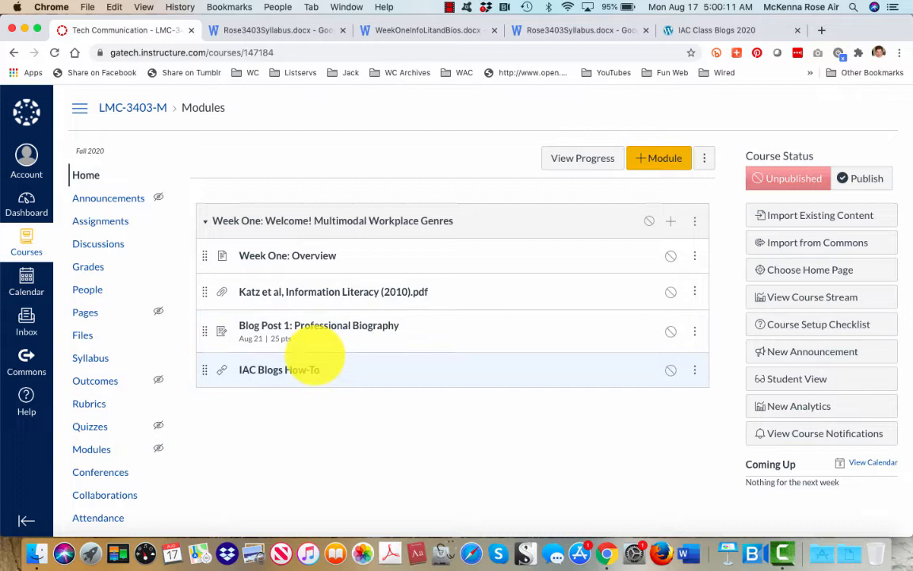
Open the IAC Blogs How-To slides and follow the link to the class blogs signup site.
click(278, 370)
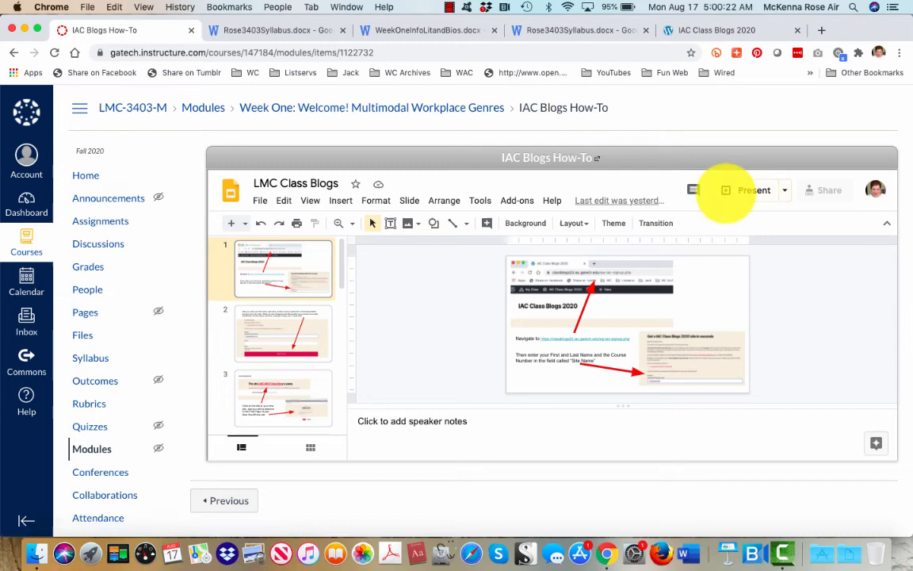
click(753, 189)
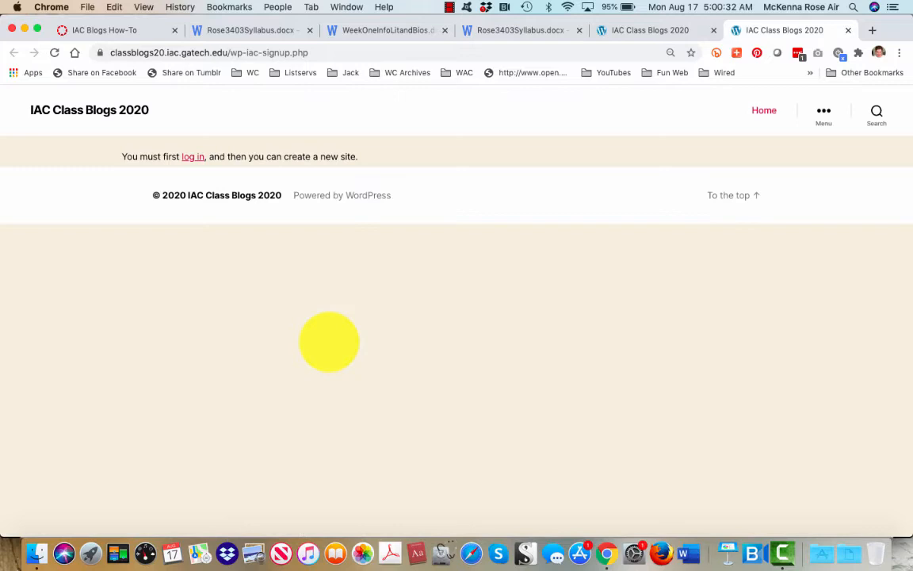
mouse_move(231, 269)
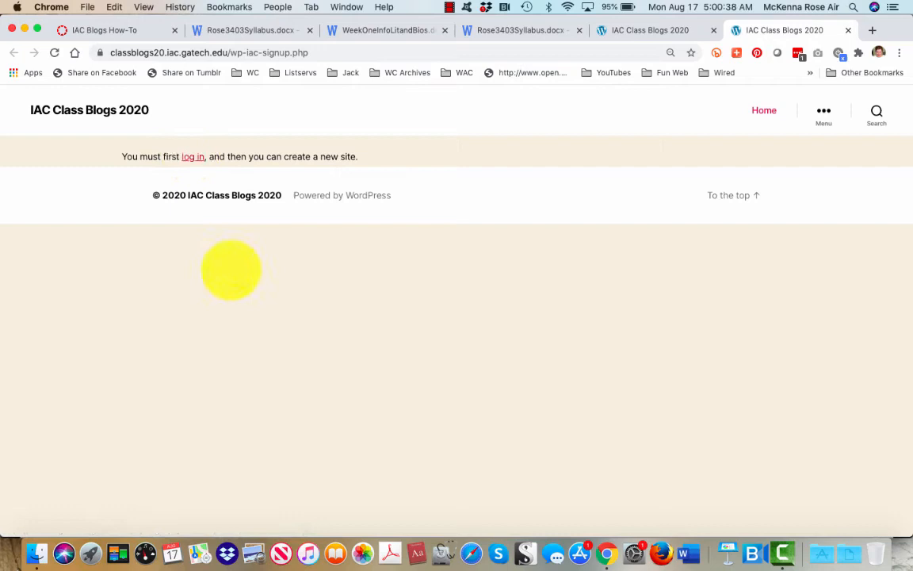